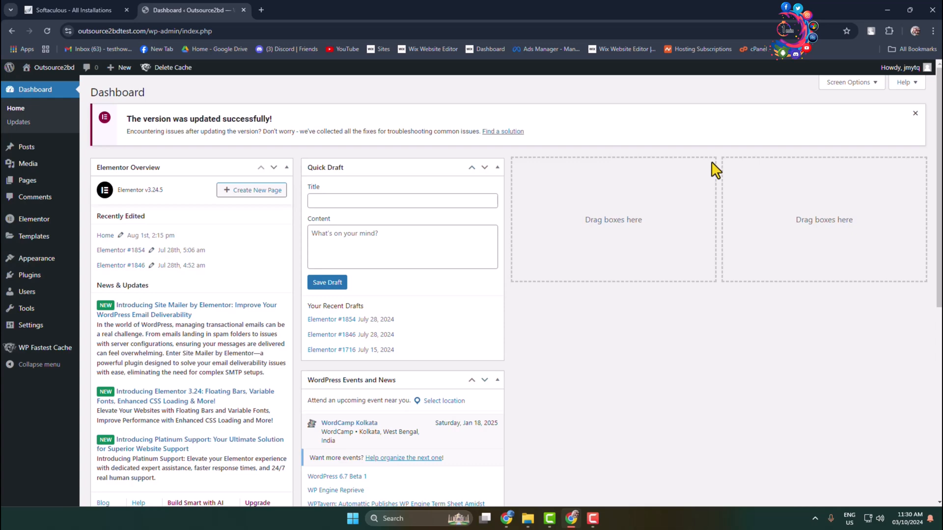
mouse_move(29, 275)
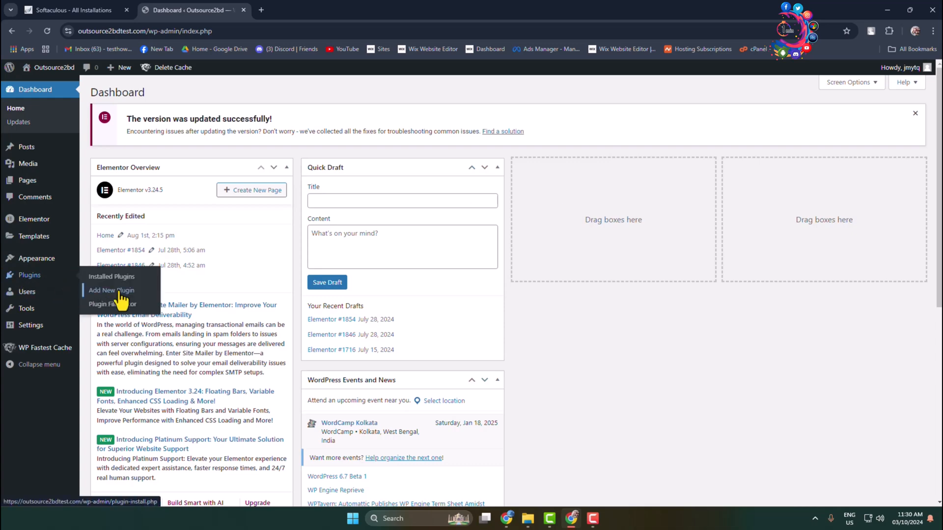
Go to the Add Plugins page from the admin sidebar's Plugins menu.
left_click(111, 291)
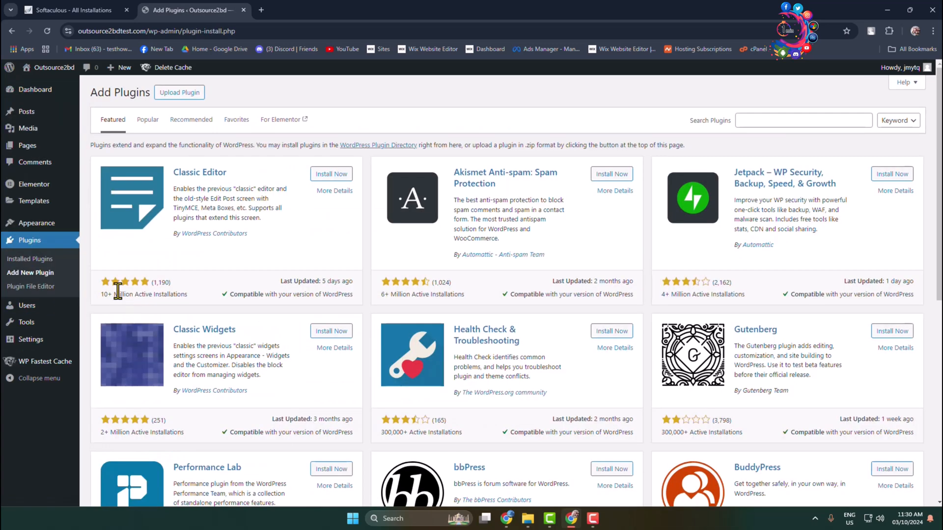
Search the plugin directory for 'yoast s', install Yoast SEO and activate it.
left_click(802, 120)
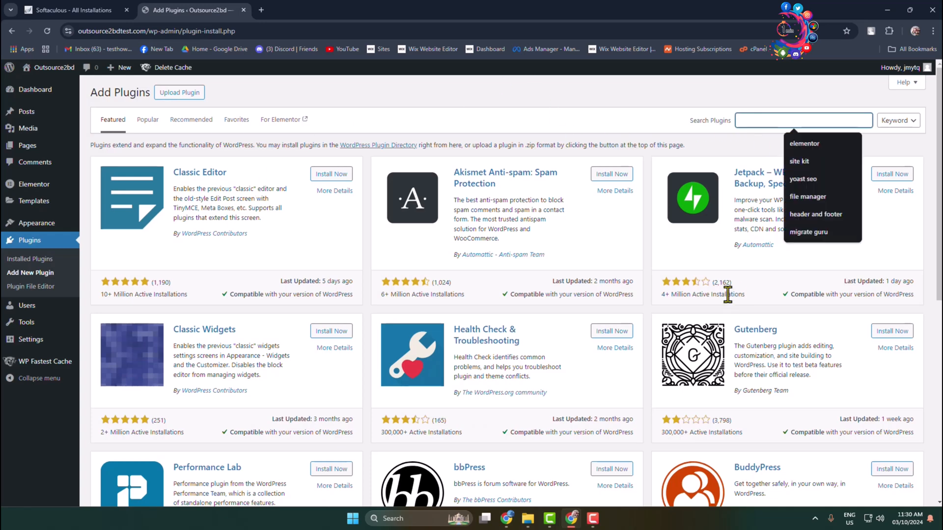
type("yoast s")
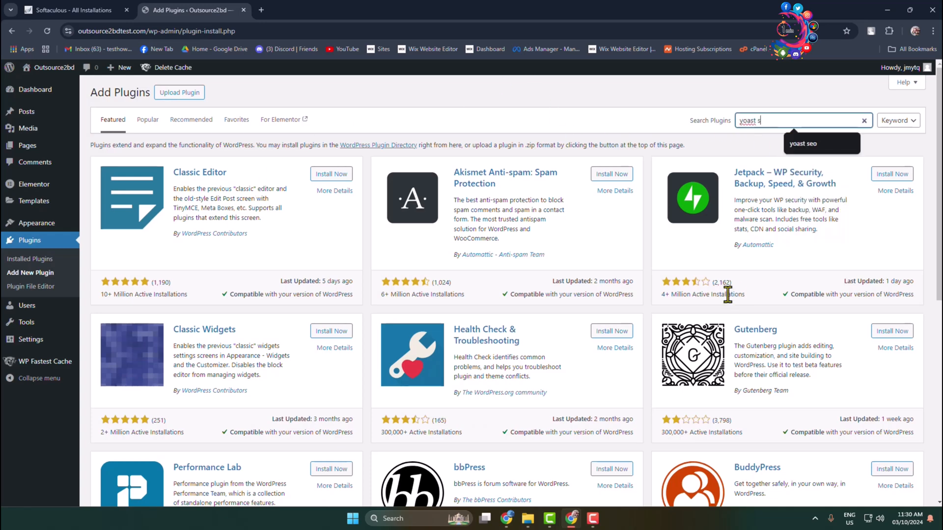
key("Enter")
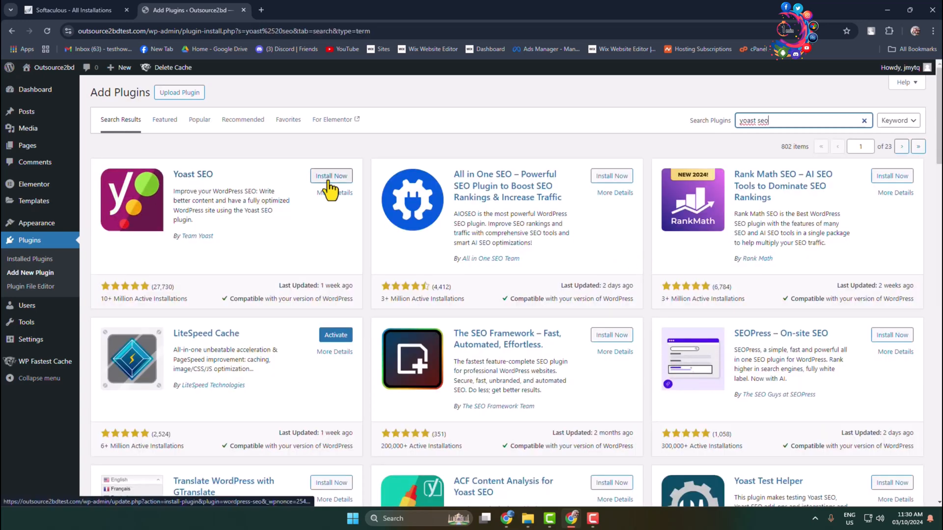
left_click(331, 176)
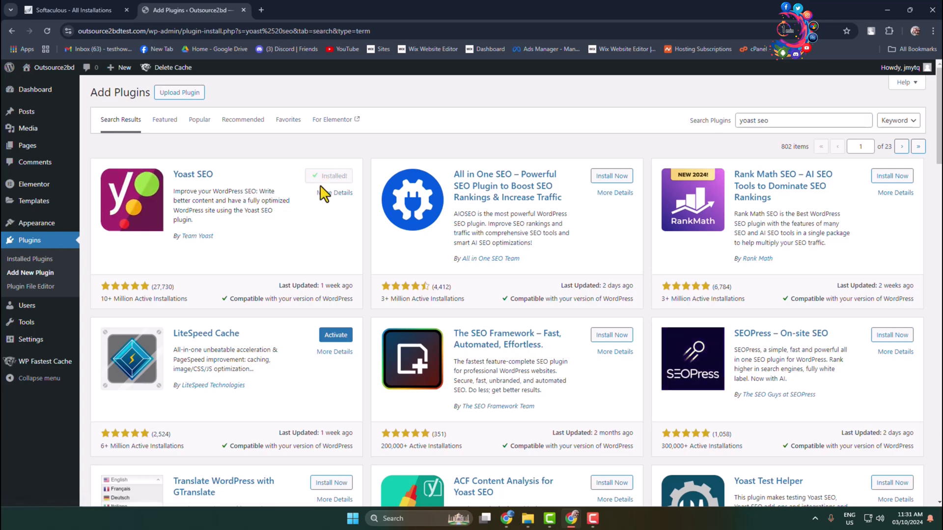
left_click(330, 175)
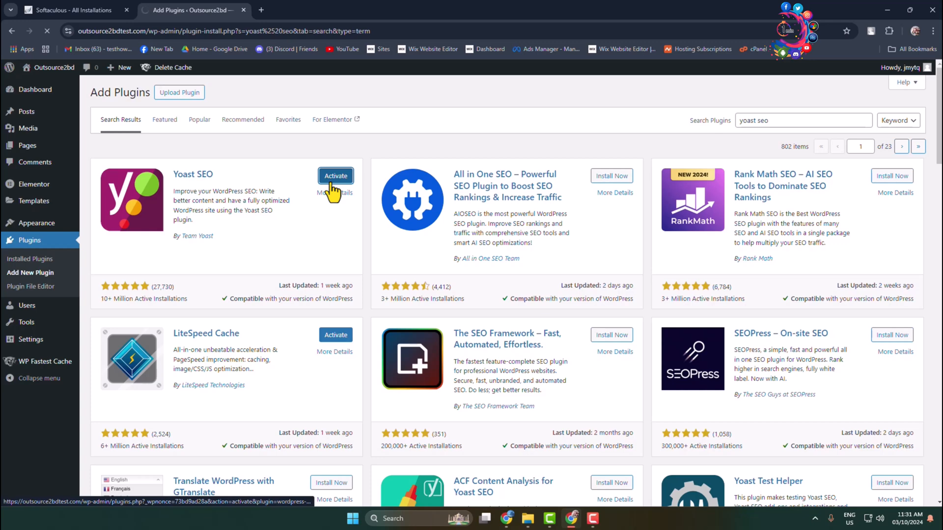
left_click(335, 176)
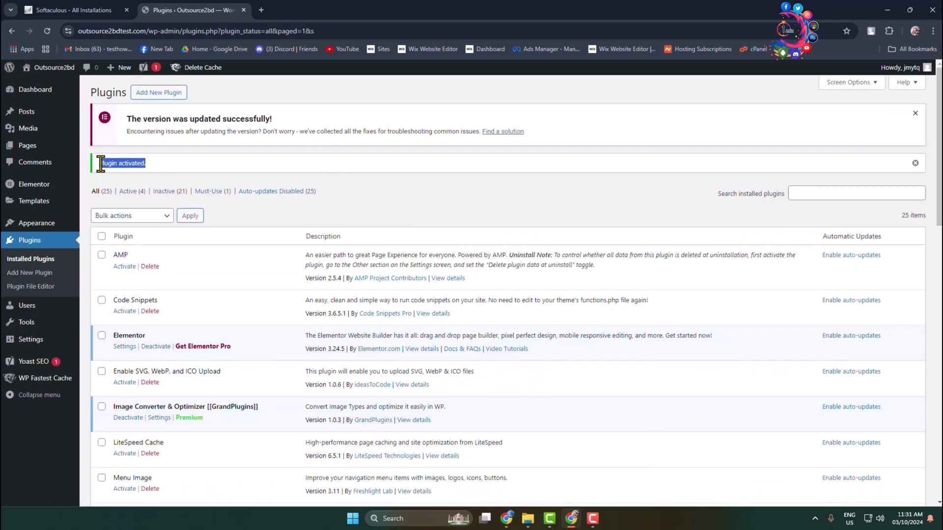
mouse_move(26, 111)
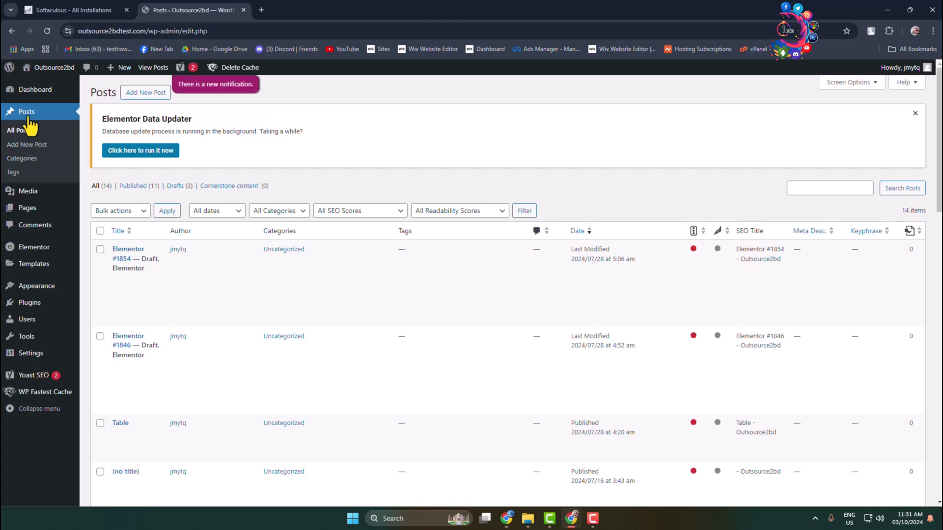
From All Posts, open 'How to improve venenatis ultrices nulla' for editing.
scroll("down", 3)
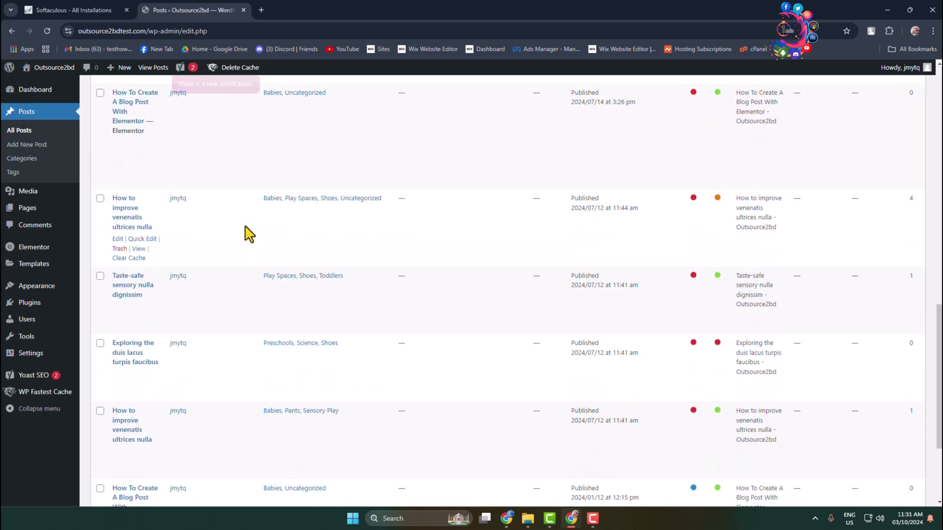
scroll("down", 3)
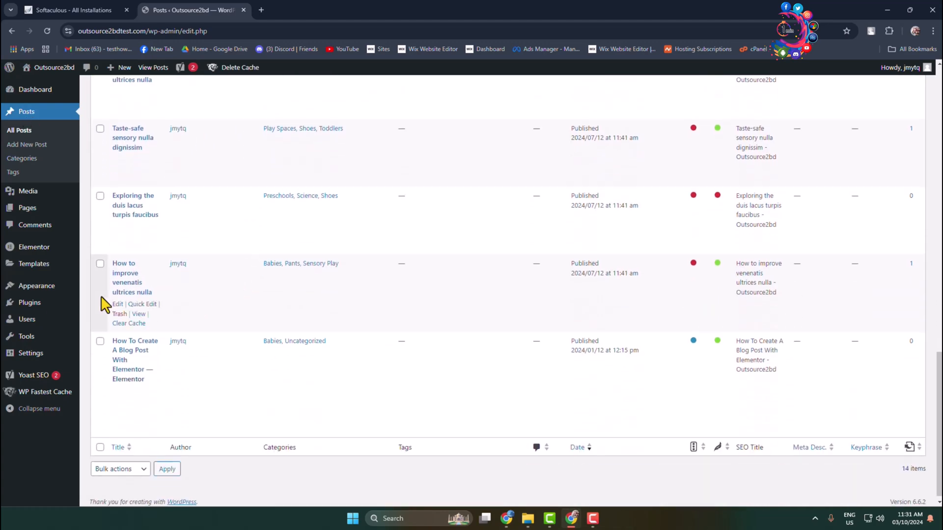
mouse_move(118, 311)
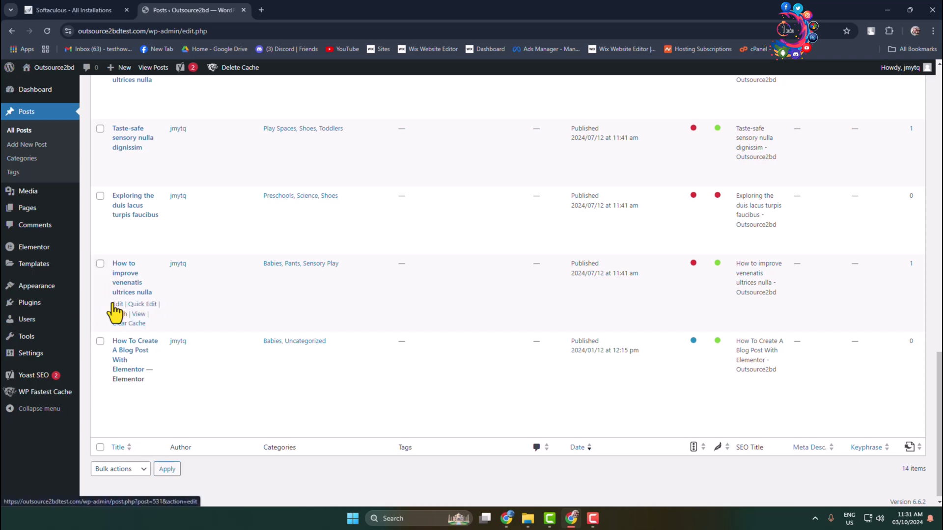
left_click(116, 305)
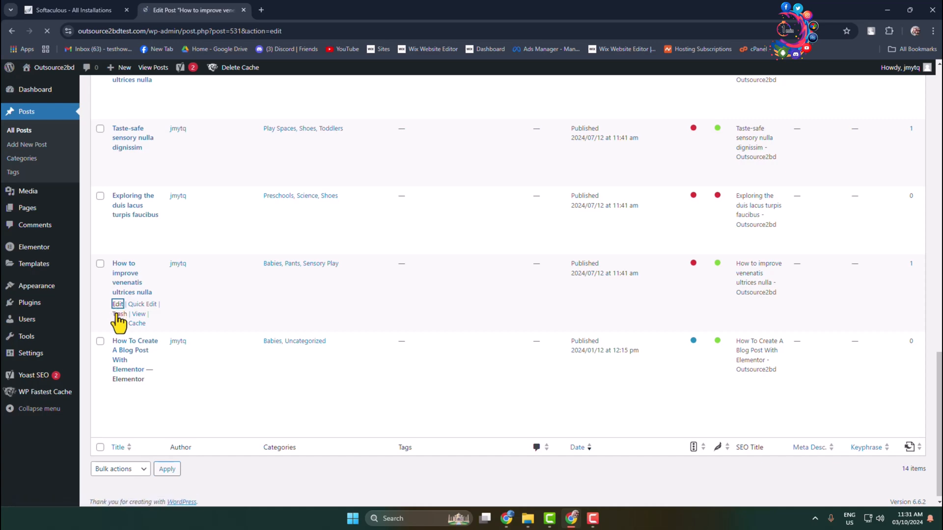
Reach the Yoast SEO meta box below the post and activate its SEO title field.
left_click(117, 304)
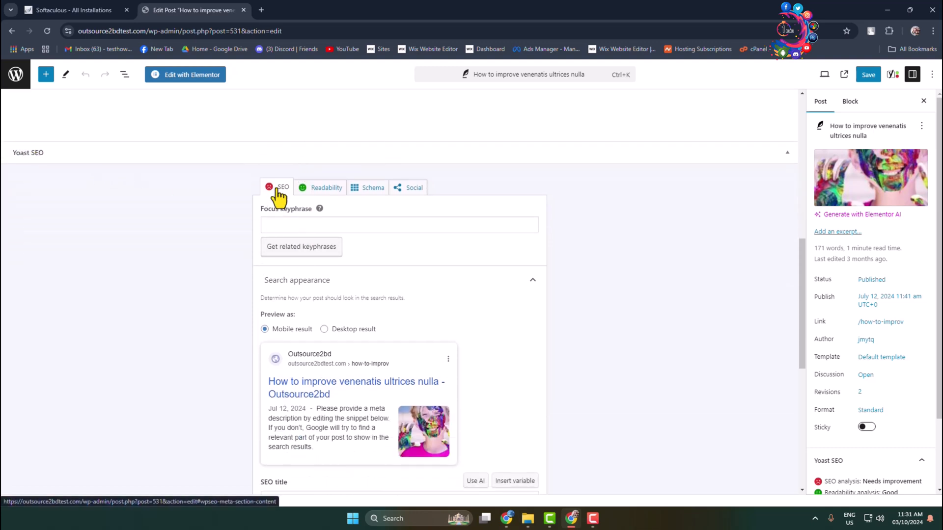
scroll("down", 3)
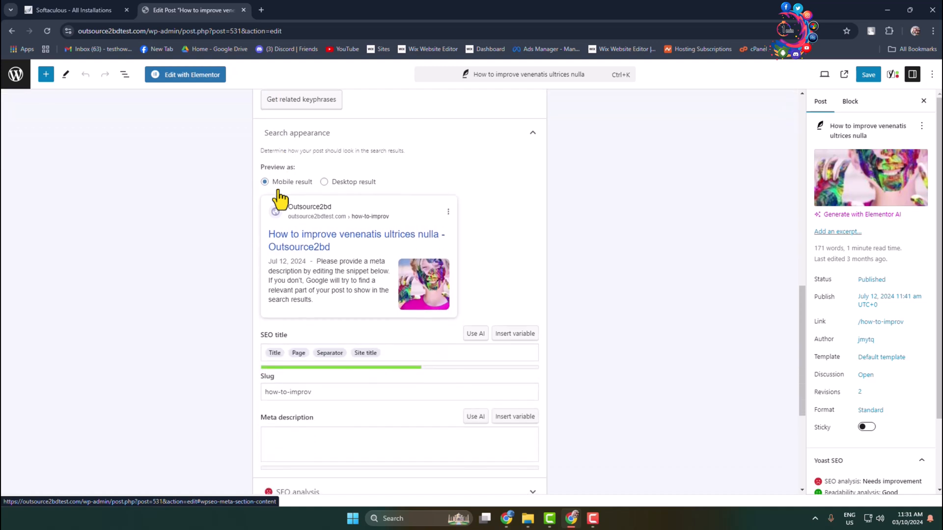
scroll("down", 3)
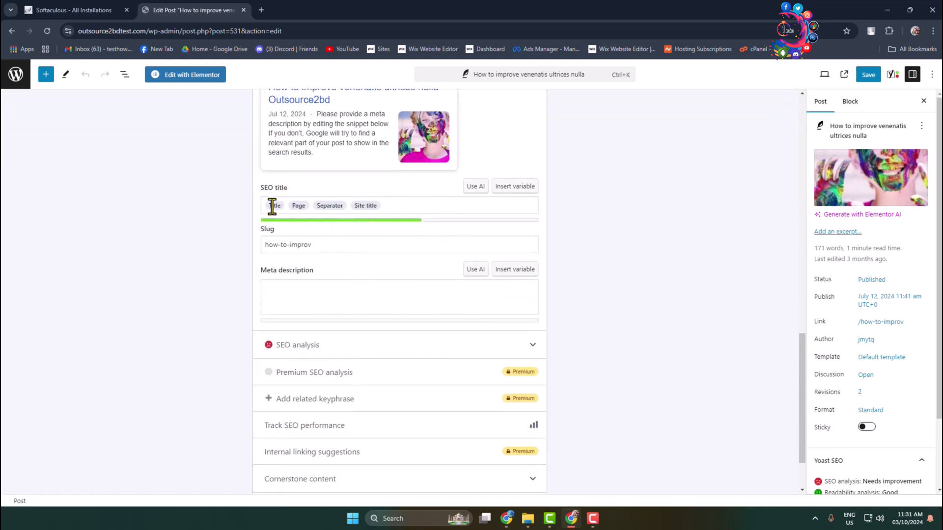
left_click(400, 205)
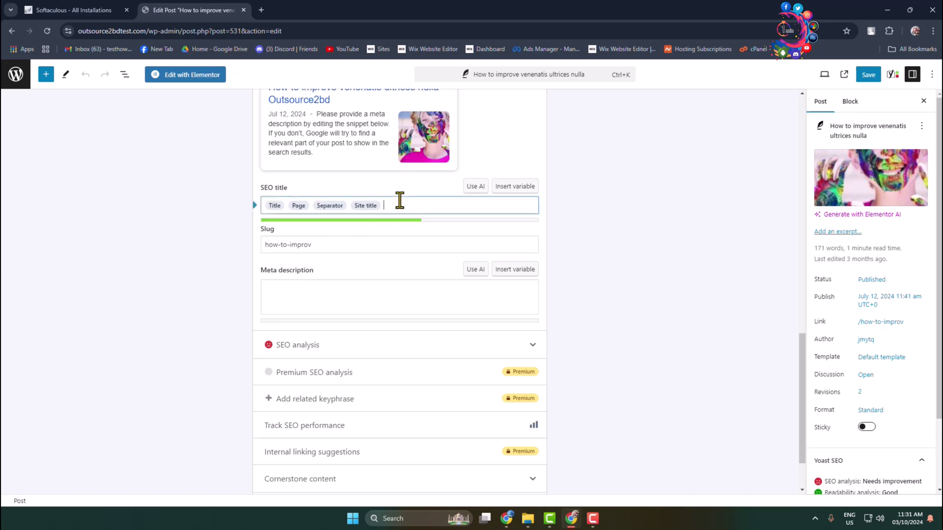
mouse_move(580, 234)
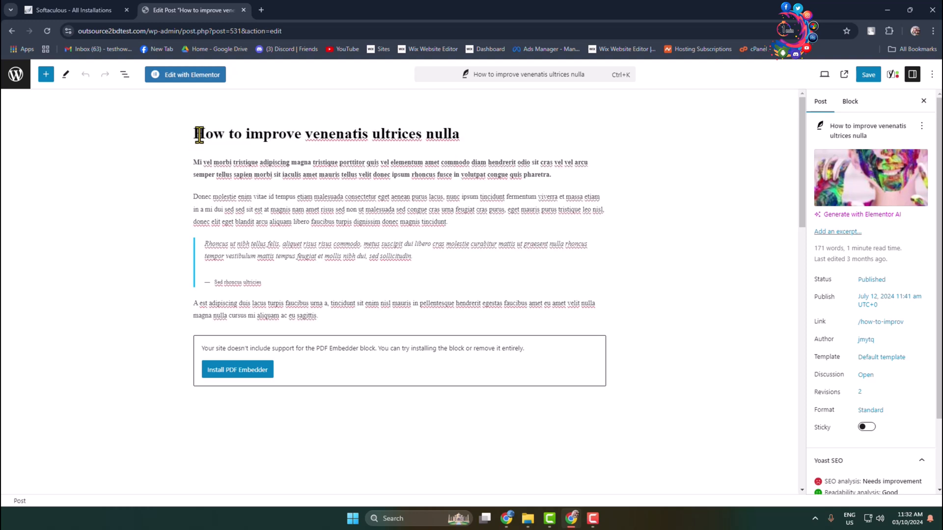
Copy the post headline and set both the SEO title and the Slug to 'How to improve venenatis ultrices nulla'.
triple_click(325, 134)
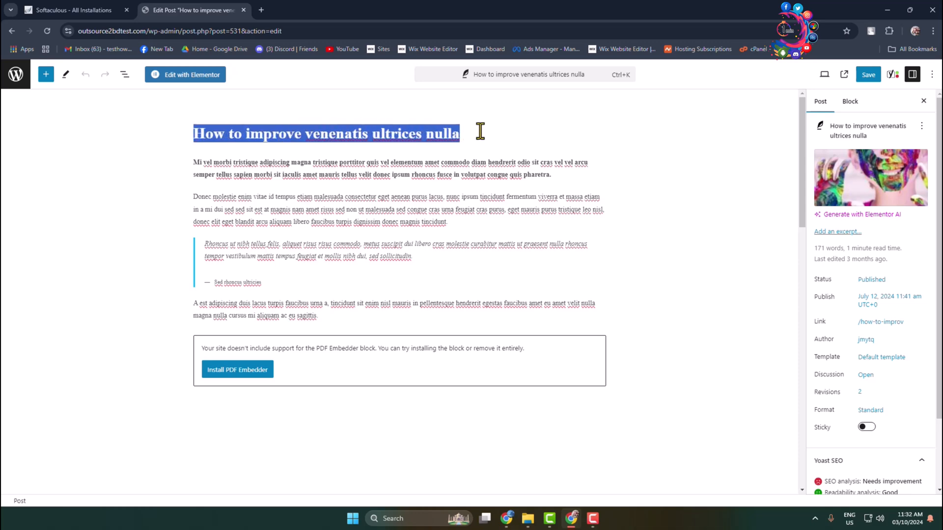
scroll("down", 3)
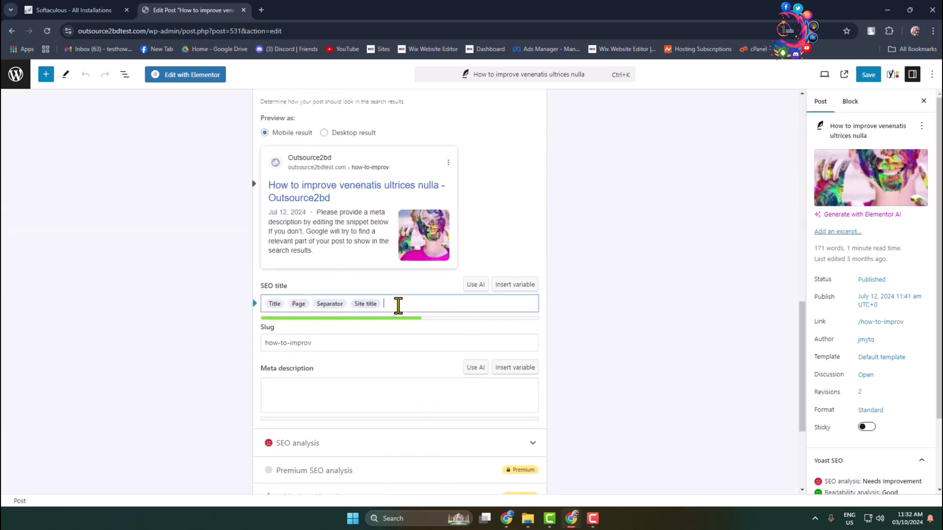
type("How to improve venenatis ultrices nulla")
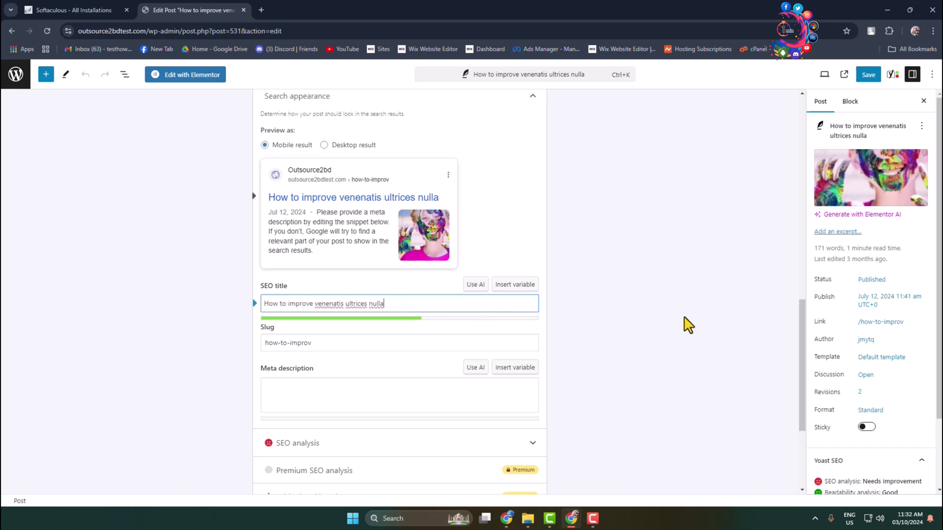
scroll("down", 3)
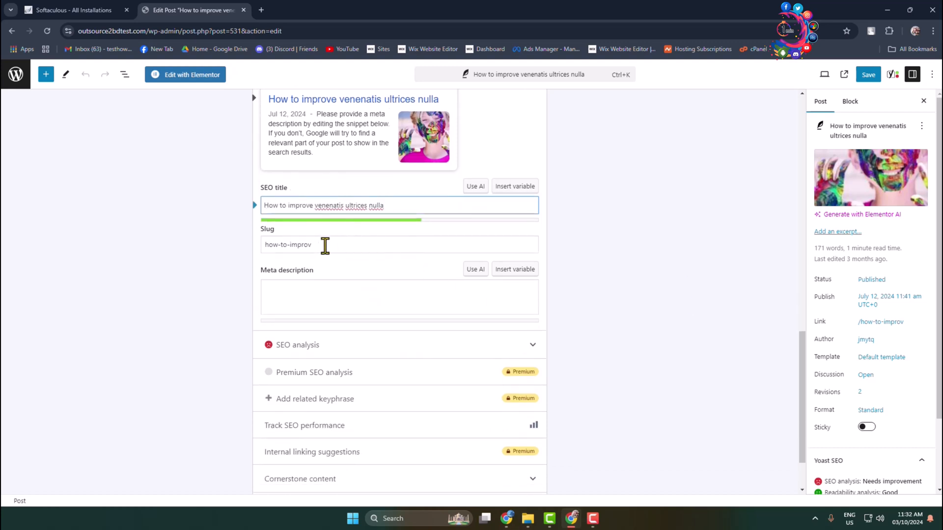
type("How to improve venenatis ultrices nulla")
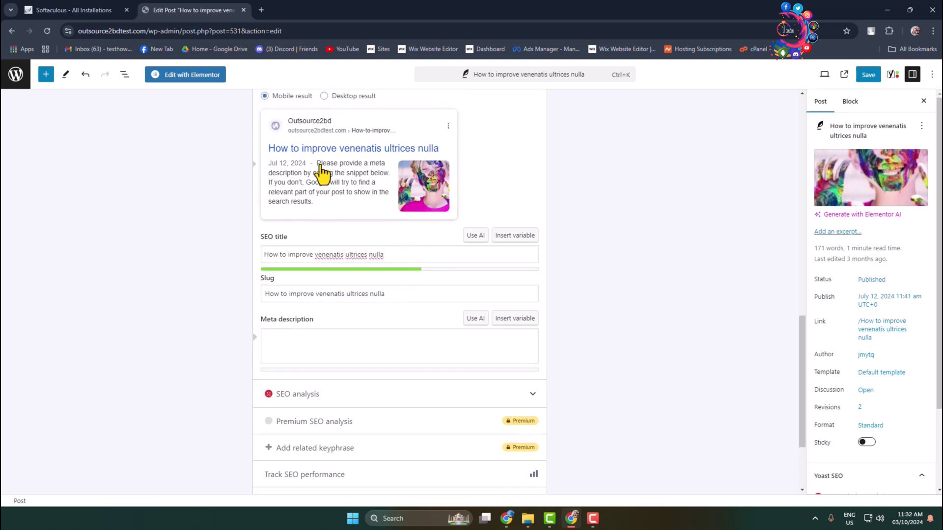
Request related keyphrases with the Focus keyphrase field left empty, triggering Yoast's required-keyphrase warning.
left_click(399, 346)
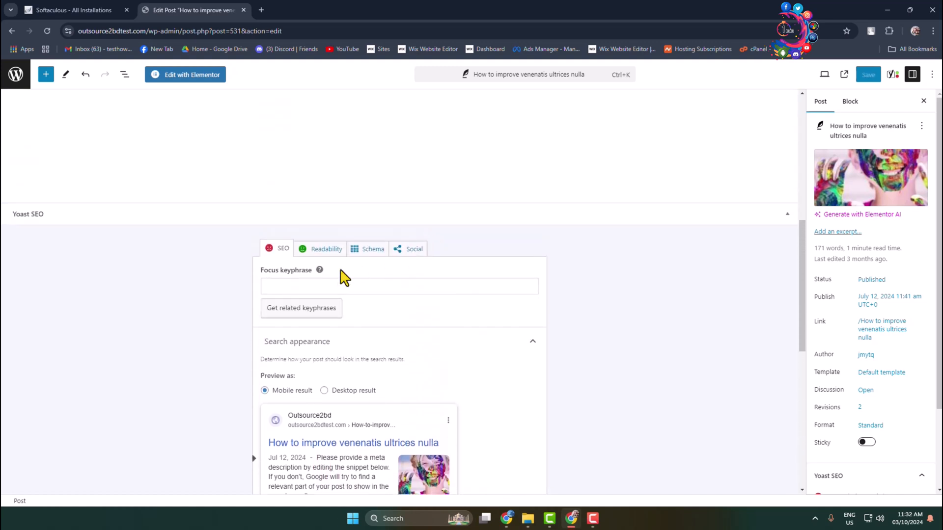
left_click(399, 285)
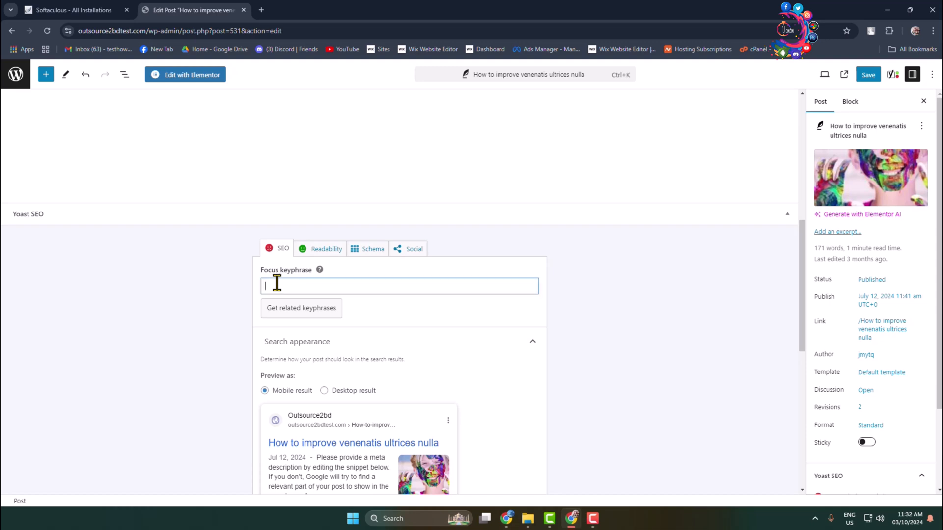
left_click(301, 308)
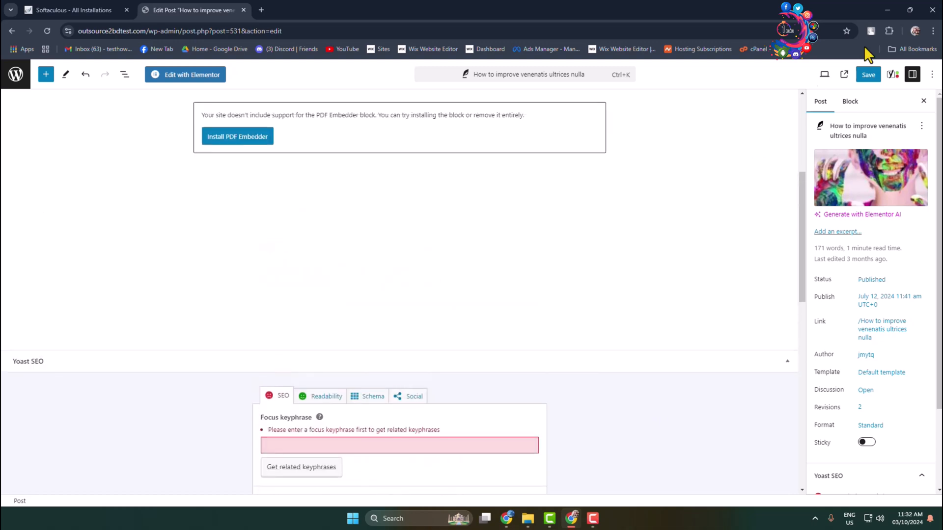
mouse_move(537, 246)
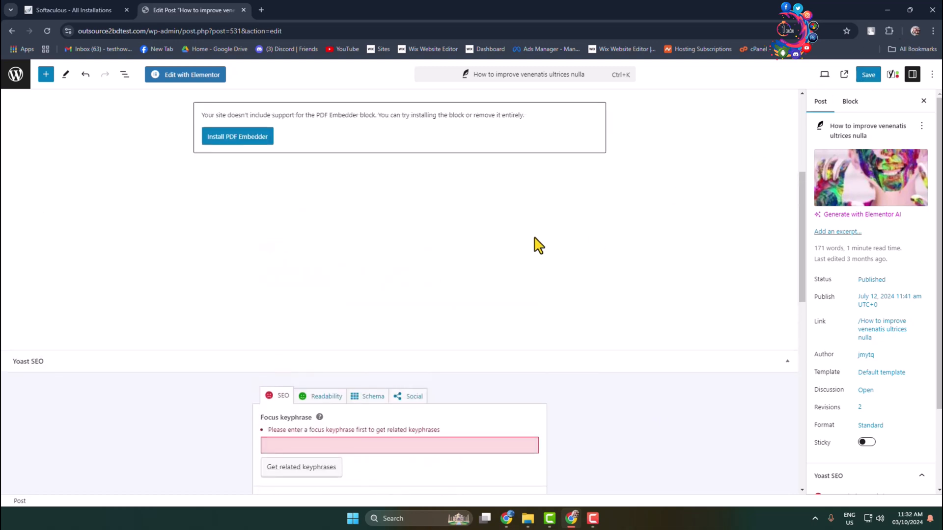